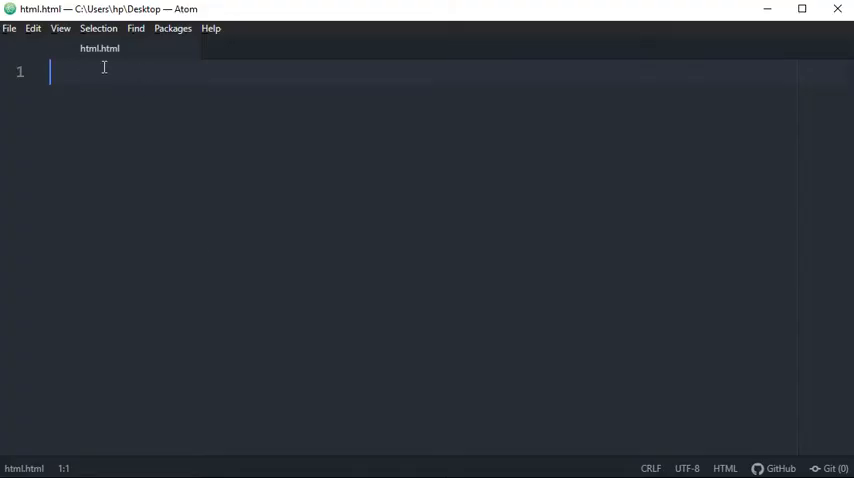
- Expand the html boilerplate and add 'Hello there' inside u and ins tags in the body
text(html)
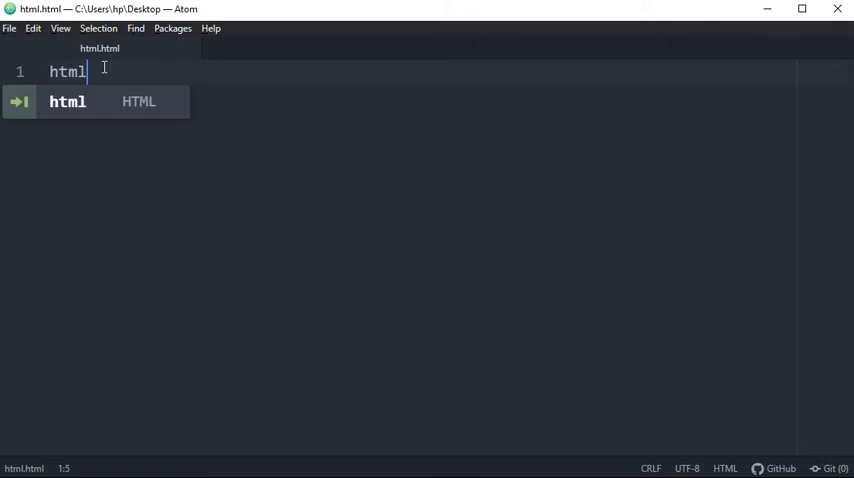
key(Tab)
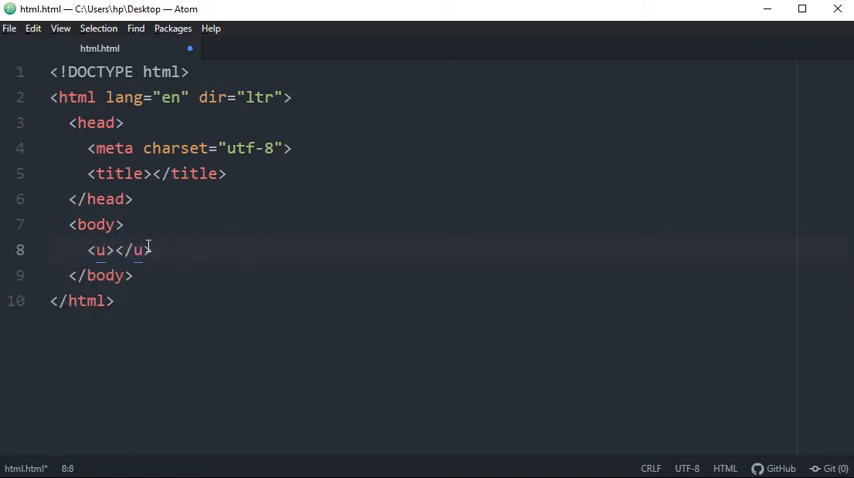
text(Hello there)
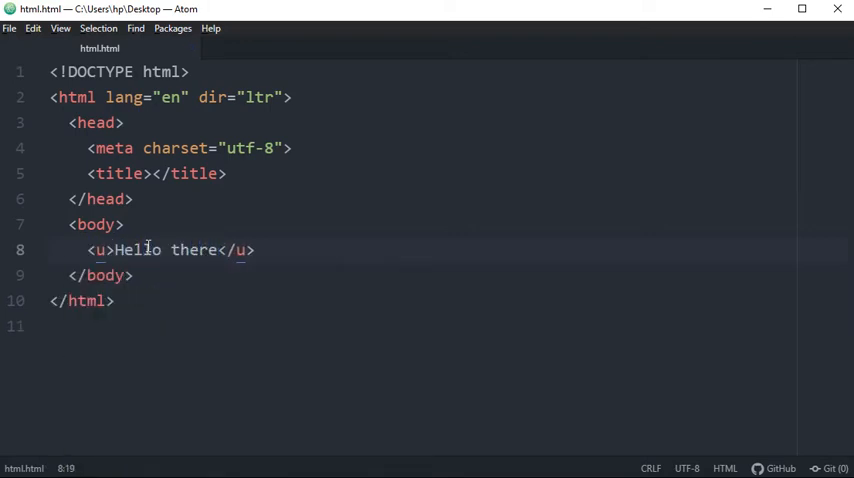
key(Enter)
text(<ins>Hello</ins>)
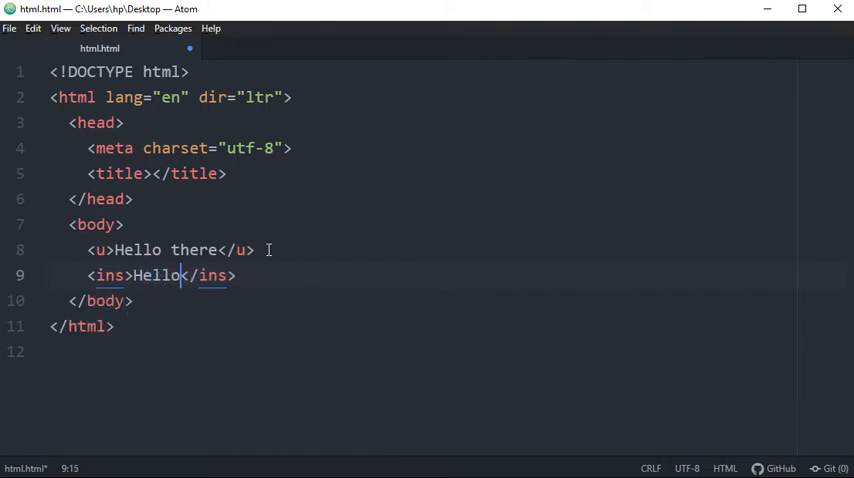
text(there)
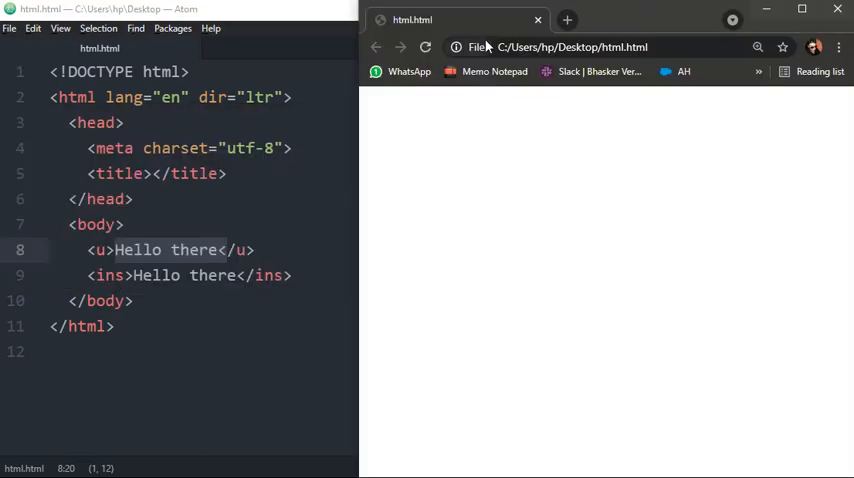
- Leave Chrome and return to the maximized editor with the u and ins lines intact
click(424, 48)
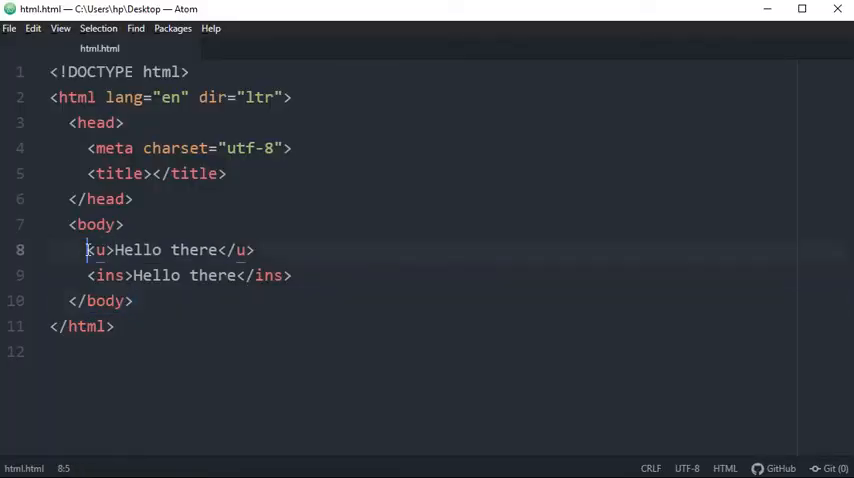
click(248, 250)
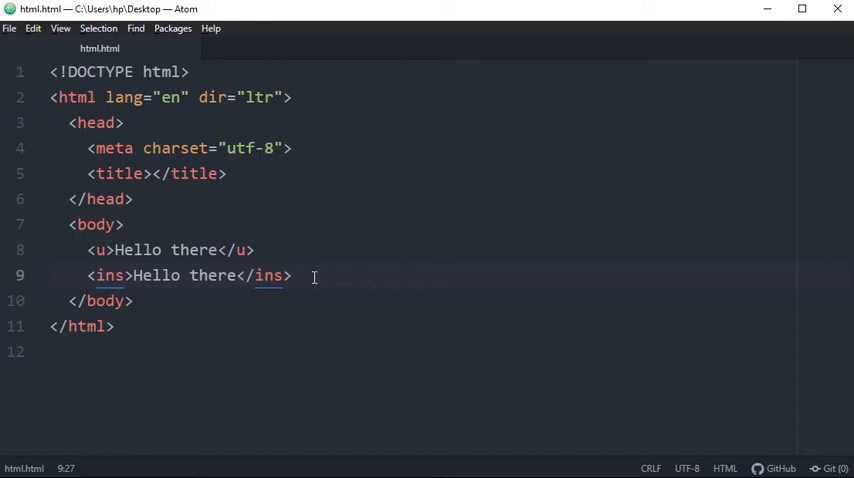
click(292, 276)
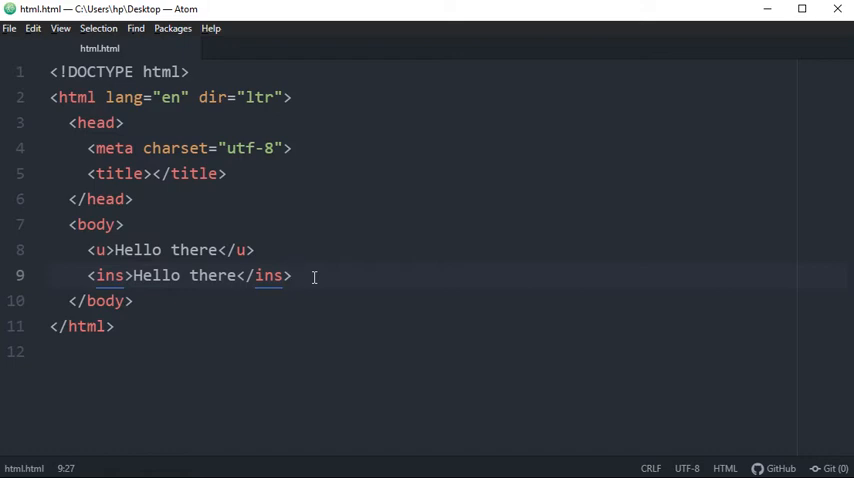
- Save html.html and show the rendered page beside the code, both phrases underlined
click(292, 276)
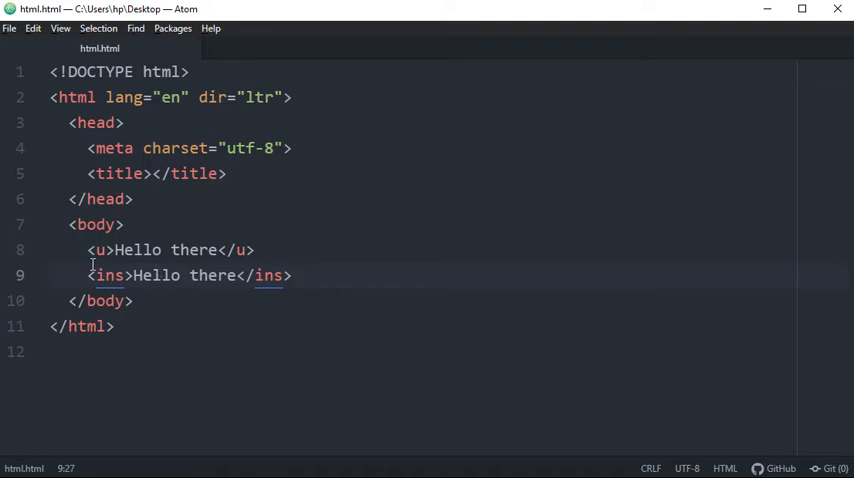
click(292, 276)
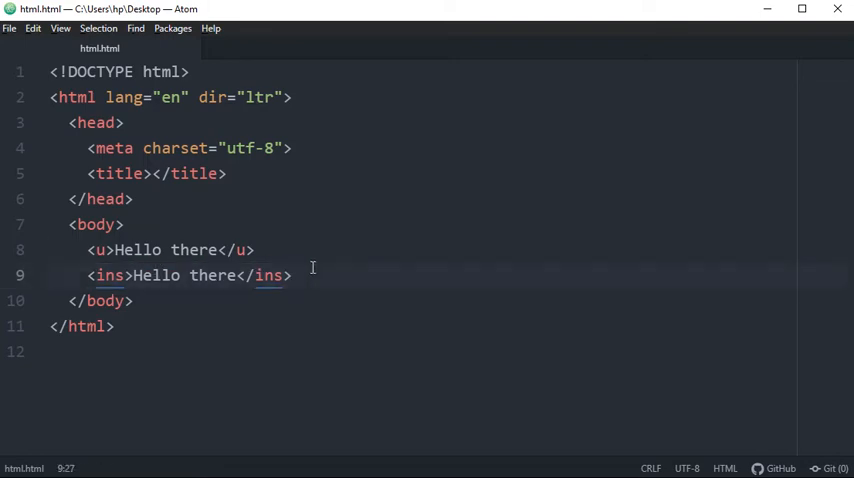
click(292, 276)
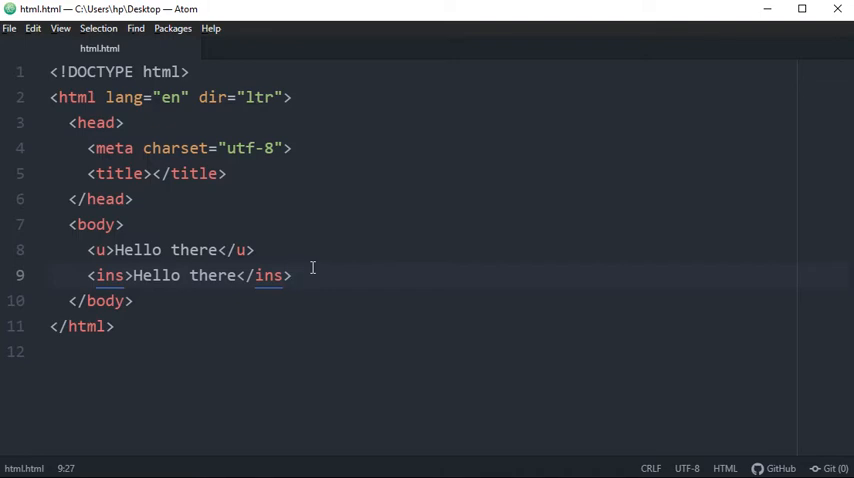
click(292, 276)
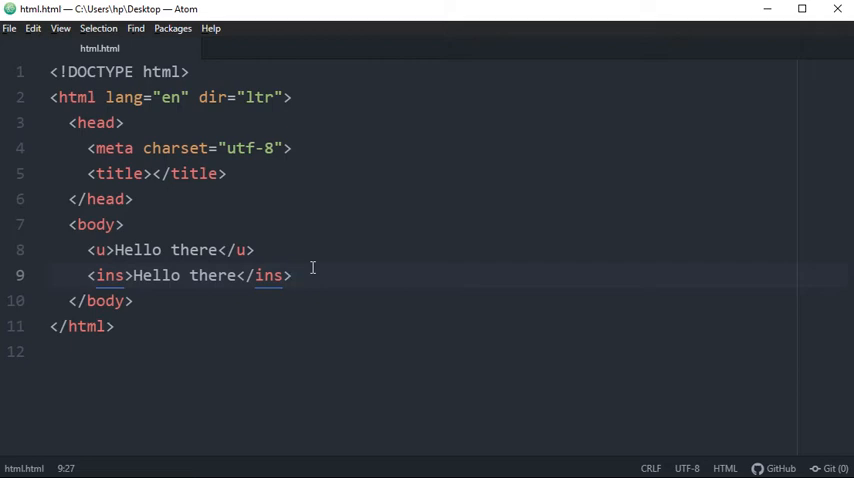
click(292, 276)
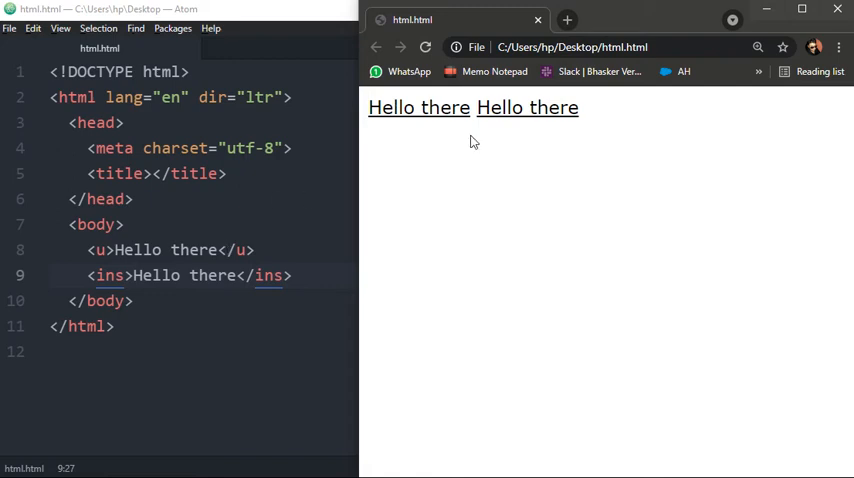
- Inspect the rendered page, then replace the u and ins lines with an empty del tag pair
double_click(500, 108)
text(<del></del>)
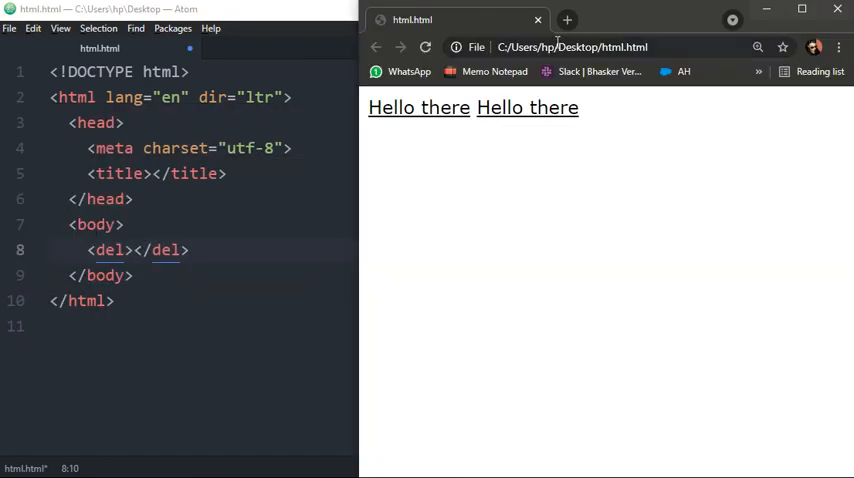
- Add a soft-wrapped Lorem ipsum paragraph and place the cursor before 'Duis aute'
click(568, 20)
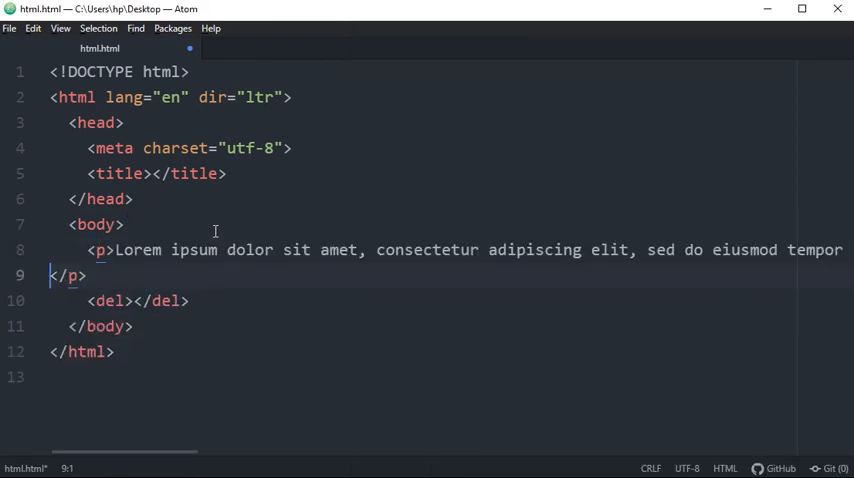
click(60, 28)
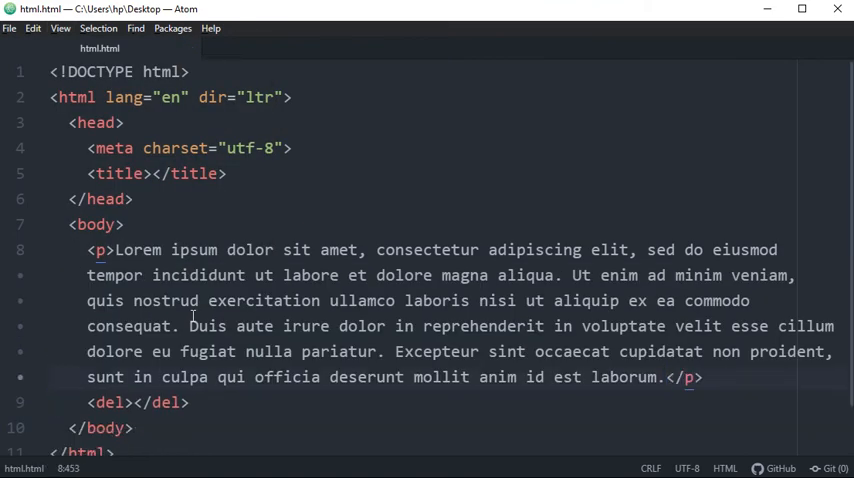
click(188, 402)
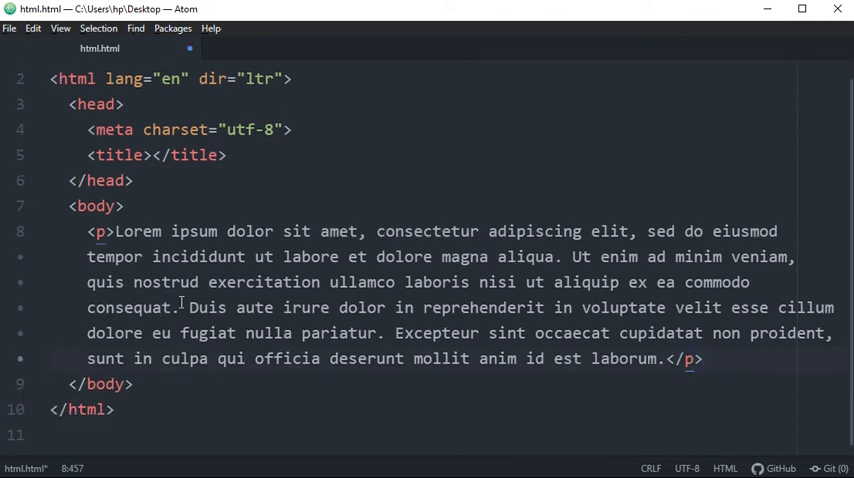
- Wrap the sentence from 'Duis aute irure' to 'nulla pariatur' in del tags
text(<del></del>)
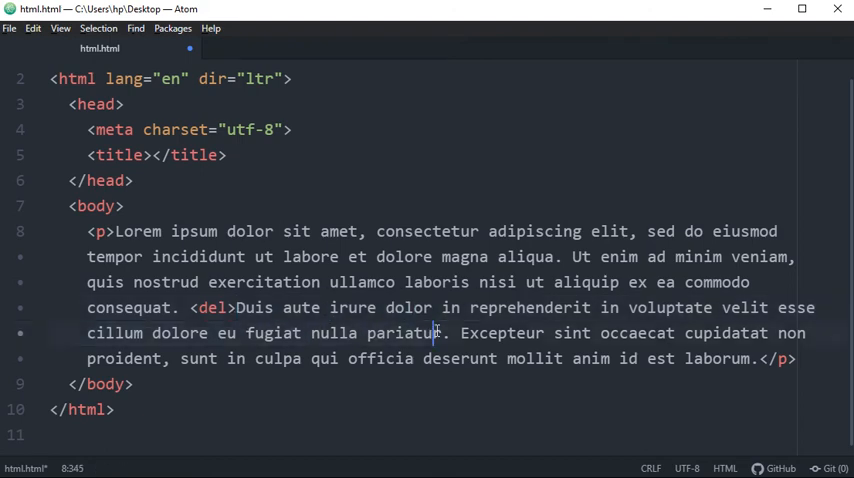
text(</del>)
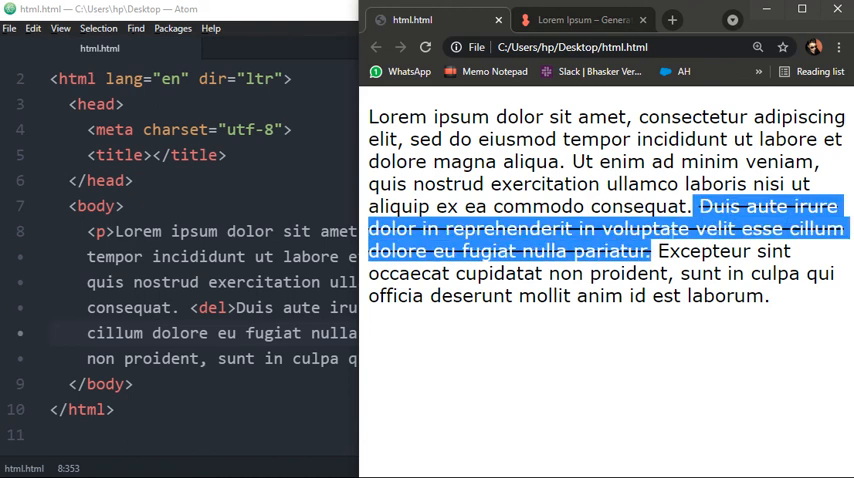
drag(652, 250, 656, 272)
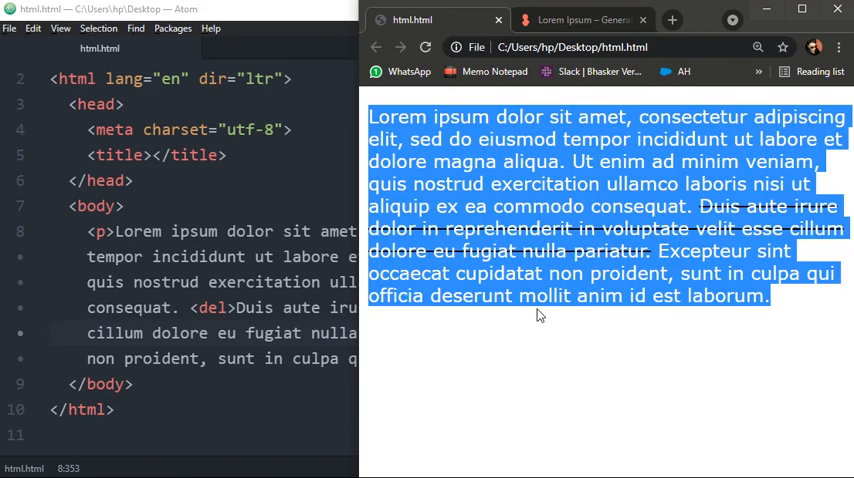
click(540, 316)
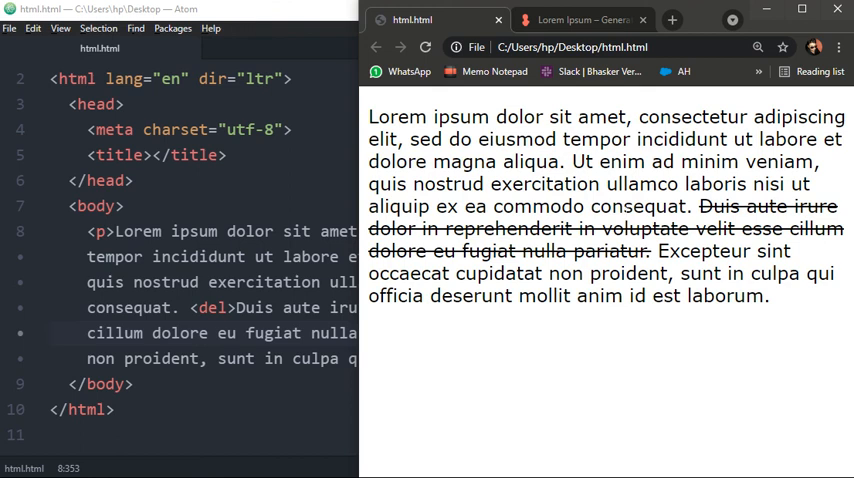
drag(700, 208, 650, 250)
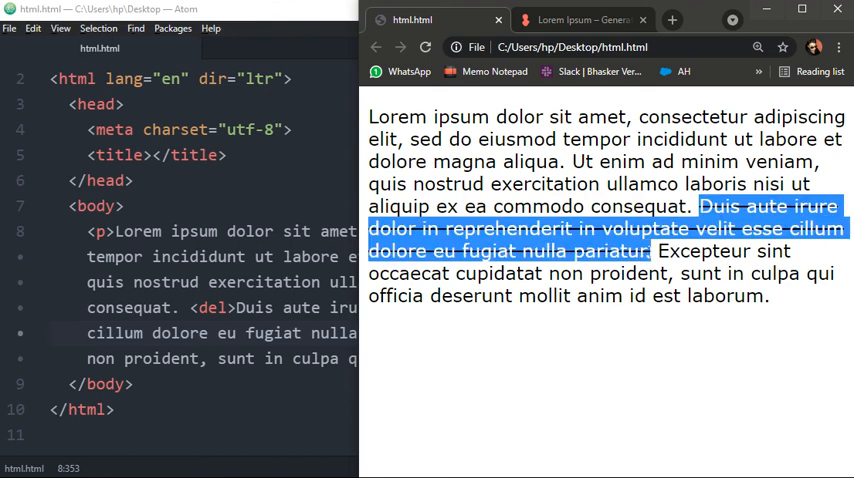